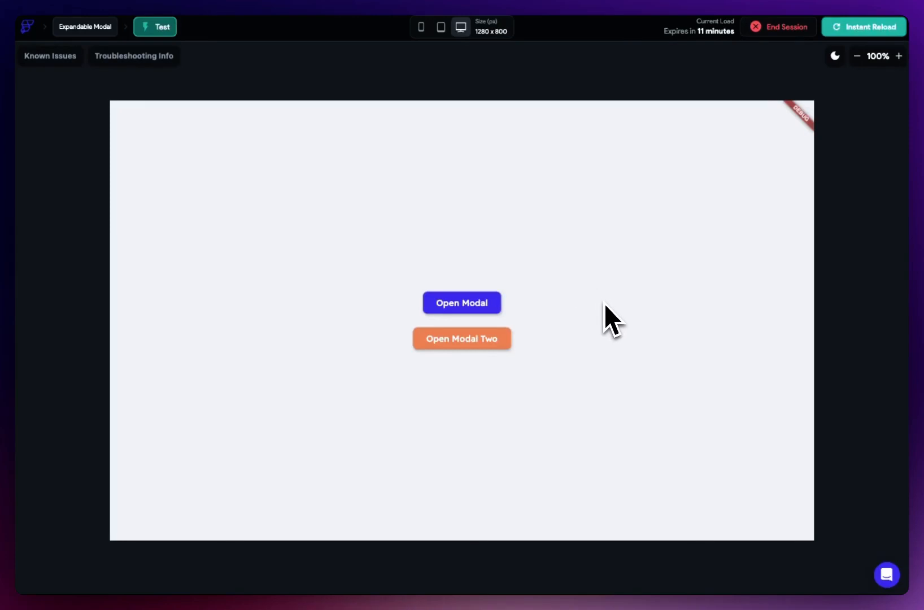
{"action": "mouse_move", "coordinate": [471, 471]}
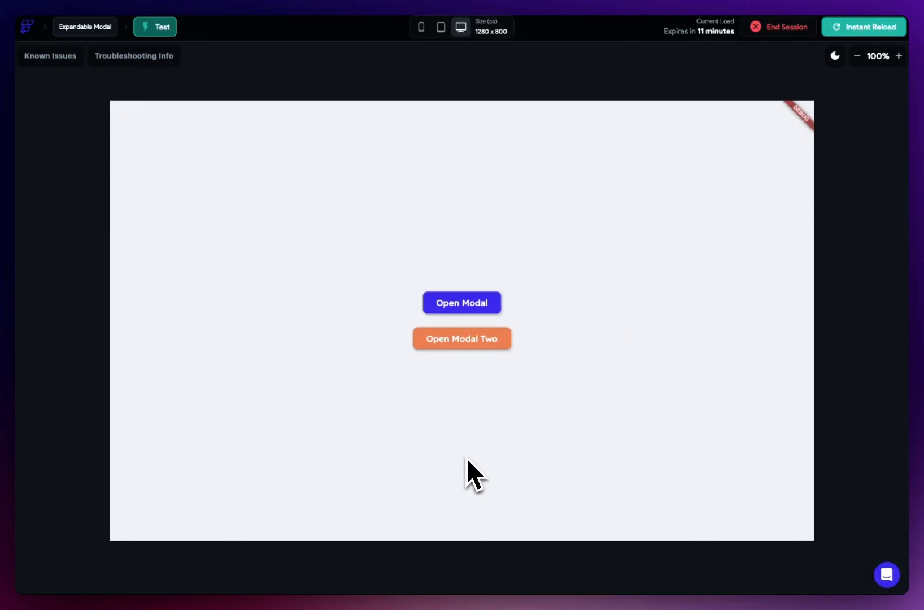
{"action": "mouse_move", "coordinate": [462, 338]}
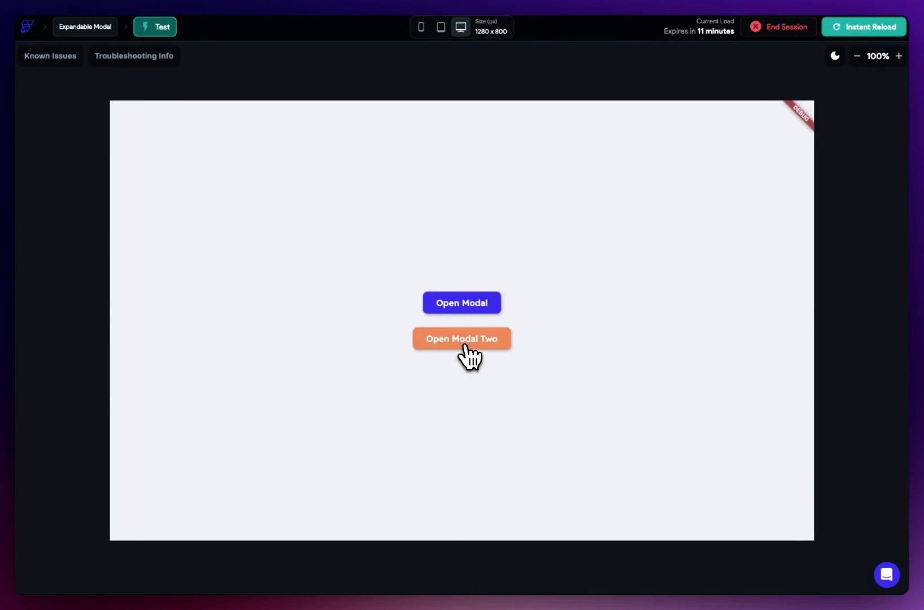
- Open Modal Two in the test preview and expand it to fill the screen
{"action": "left_click", "coordinate": [460, 338]}
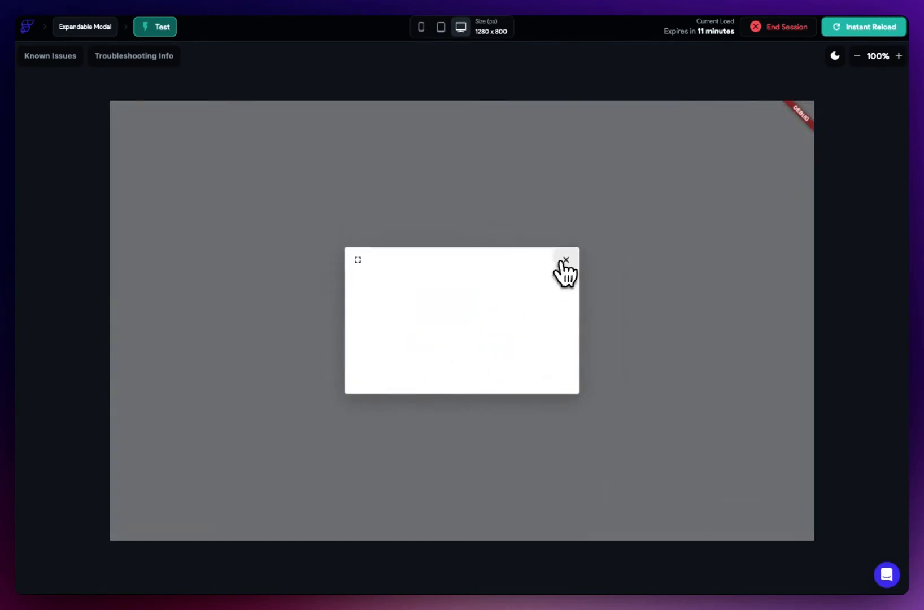
{"action": "mouse_move", "coordinate": [630, 403]}
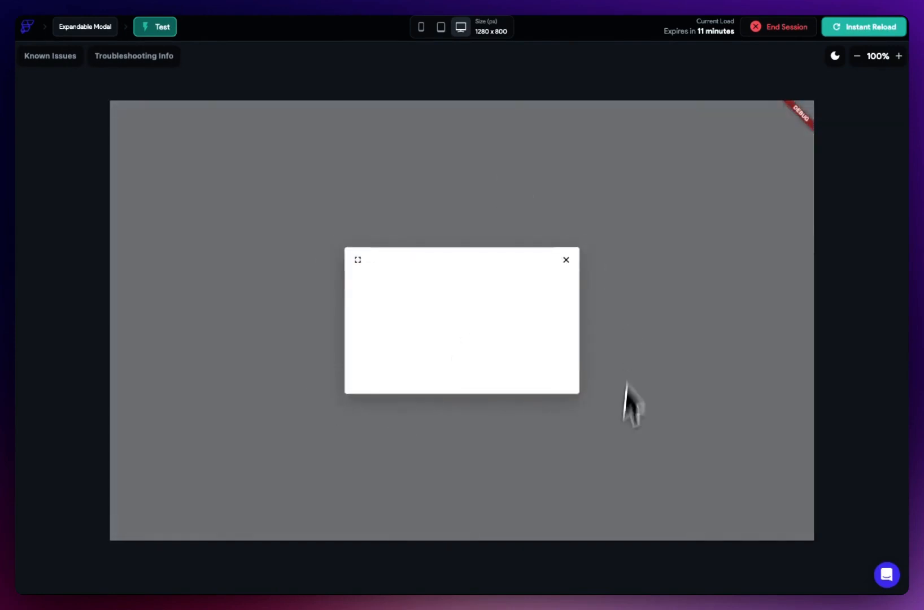
{"action": "mouse_move", "coordinate": [392, 478]}
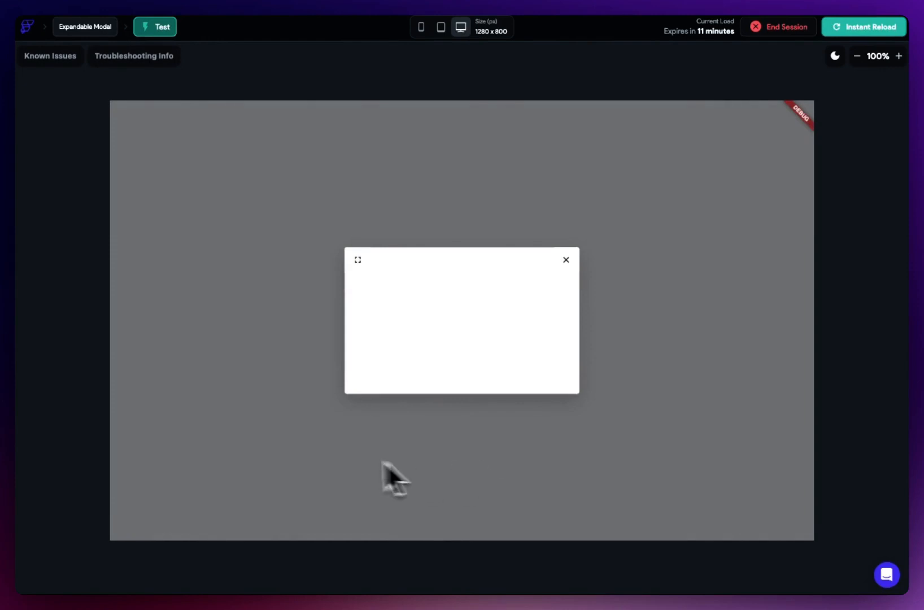
{"action": "mouse_move", "coordinate": [564, 454]}
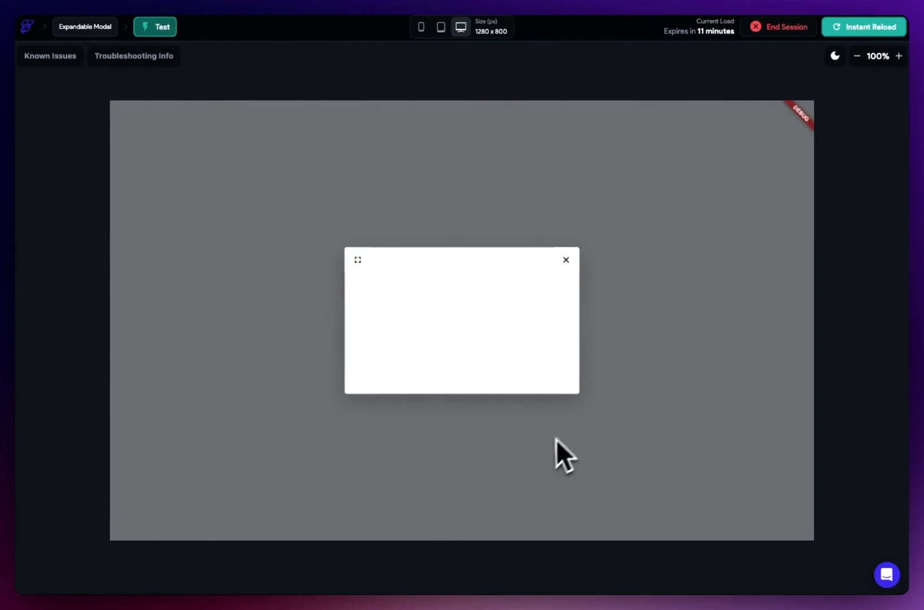
{"action": "mouse_move", "coordinate": [359, 259]}
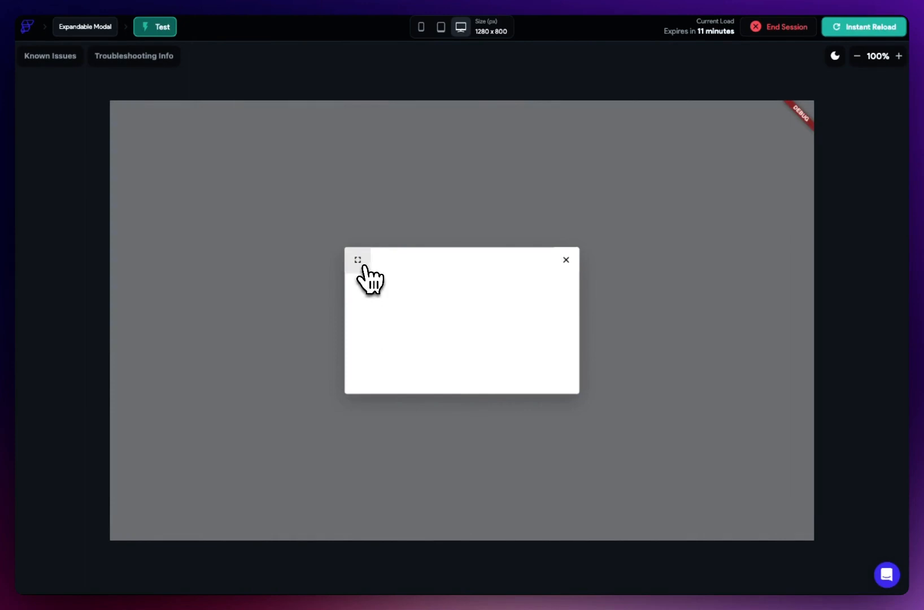
{"action": "left_click", "coordinate": [356, 259]}
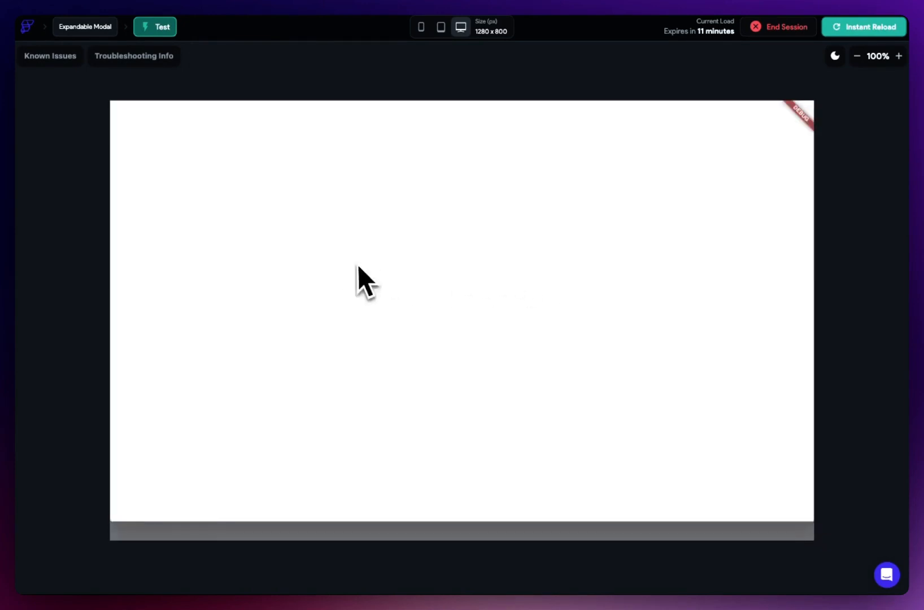
- Review the expand icon's tap action and the conditional visibility of the Row, Columns and Container
{"action": "left_click", "coordinate": [364, 280]}
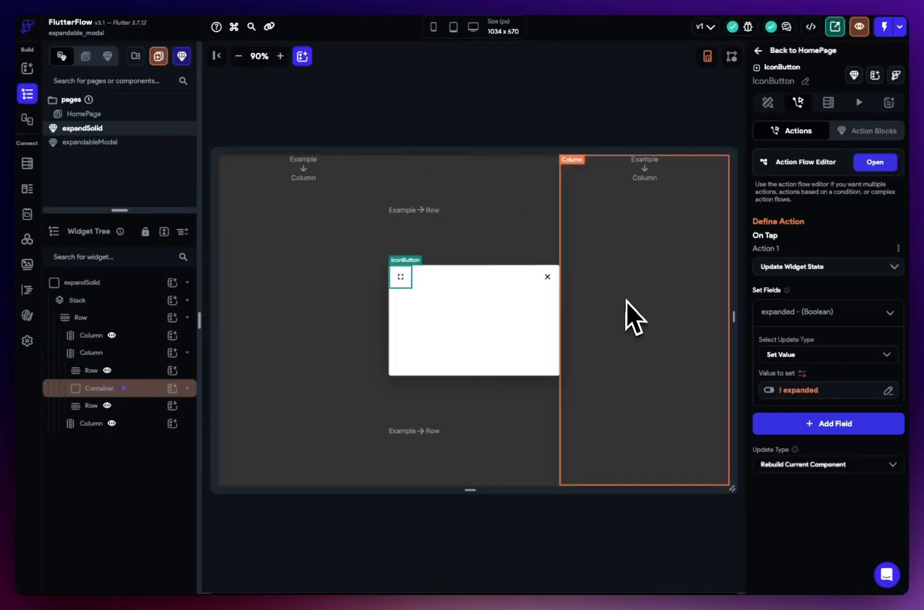
{"action": "left_click", "coordinate": [81, 317]}
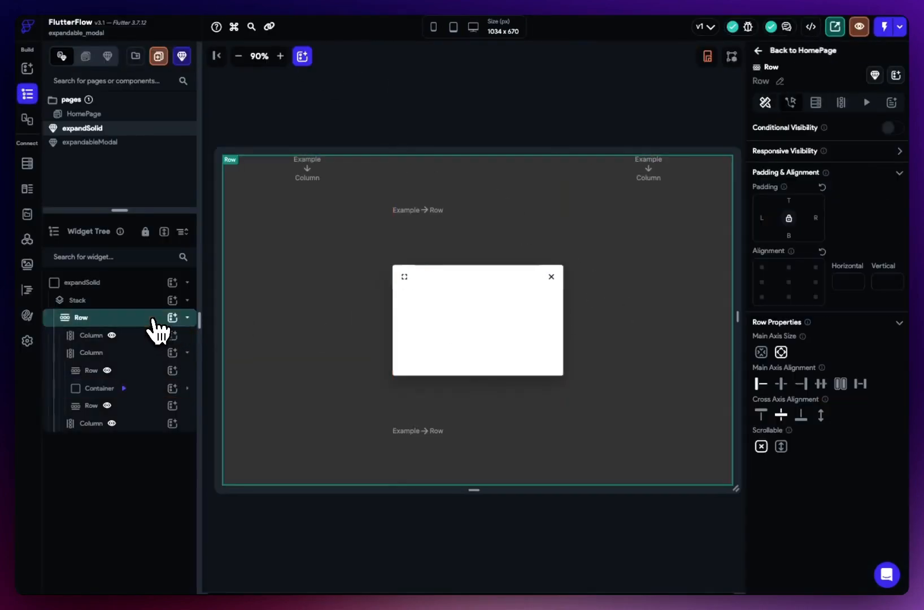
{"action": "left_click", "coordinate": [91, 353]}
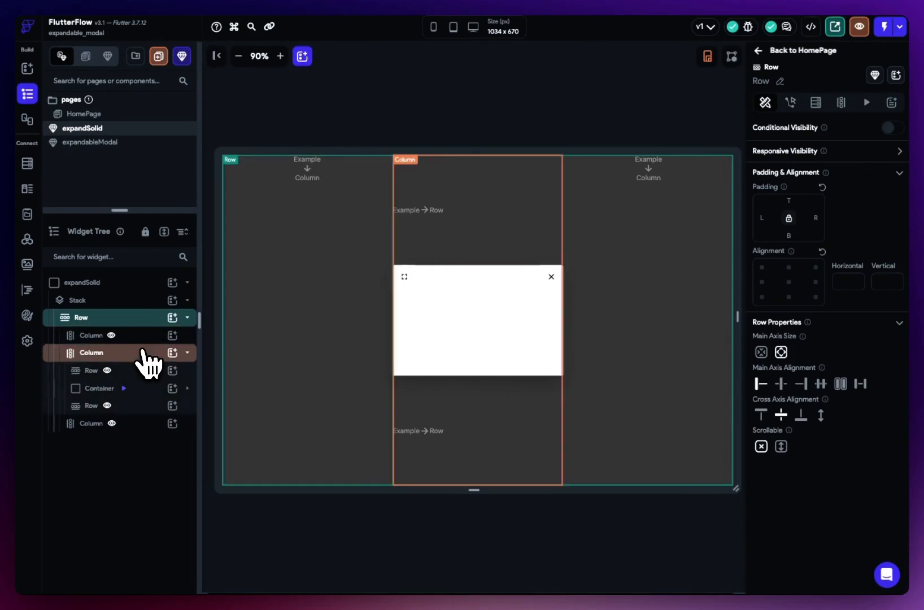
{"action": "left_click", "coordinate": [91, 424]}
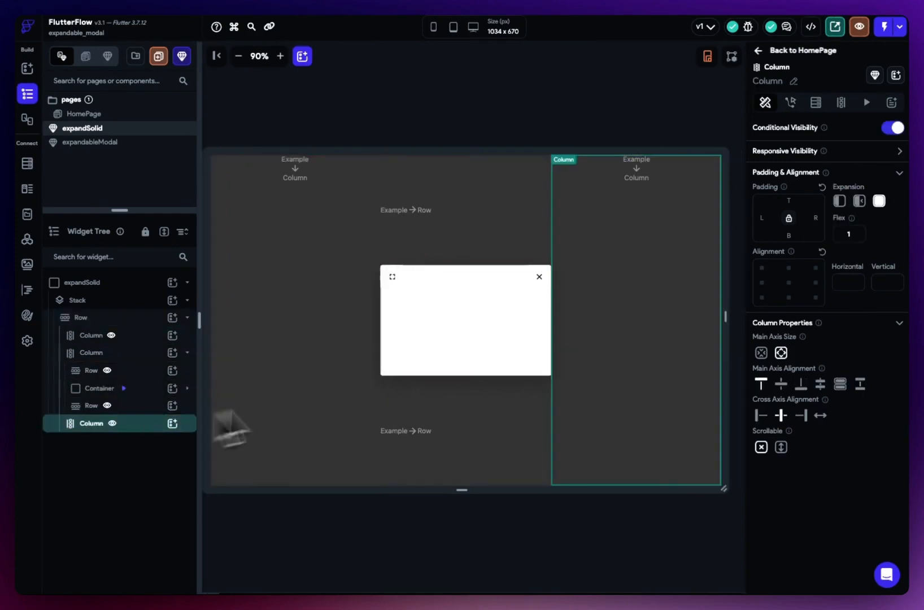
{"action": "left_click", "coordinate": [91, 353]}
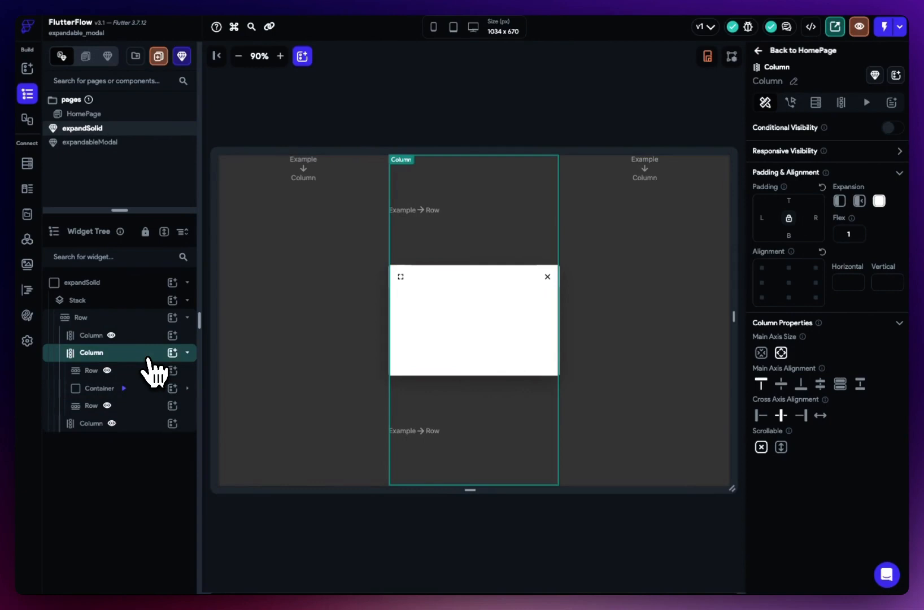
{"action": "left_click", "coordinate": [91, 404]}
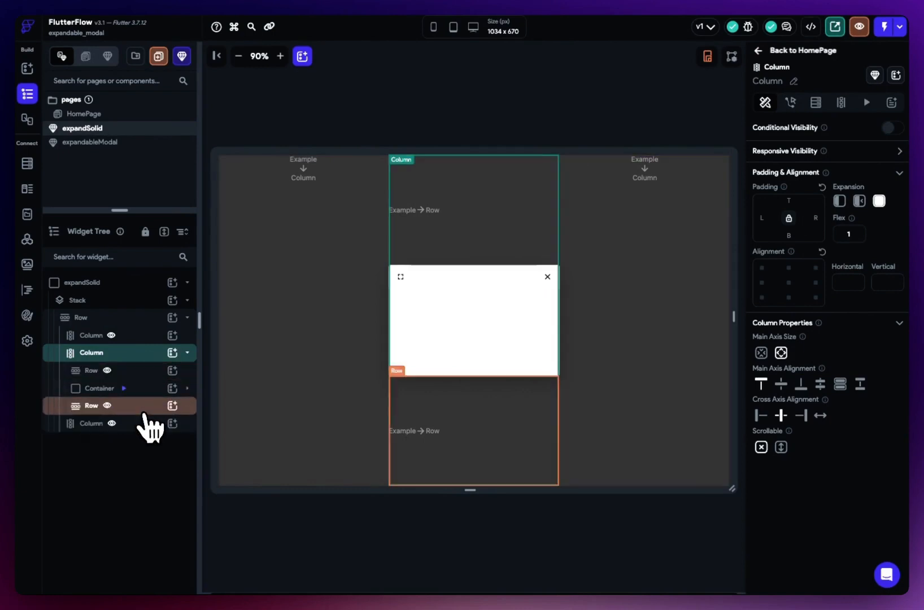
{"action": "left_click", "coordinate": [92, 405]}
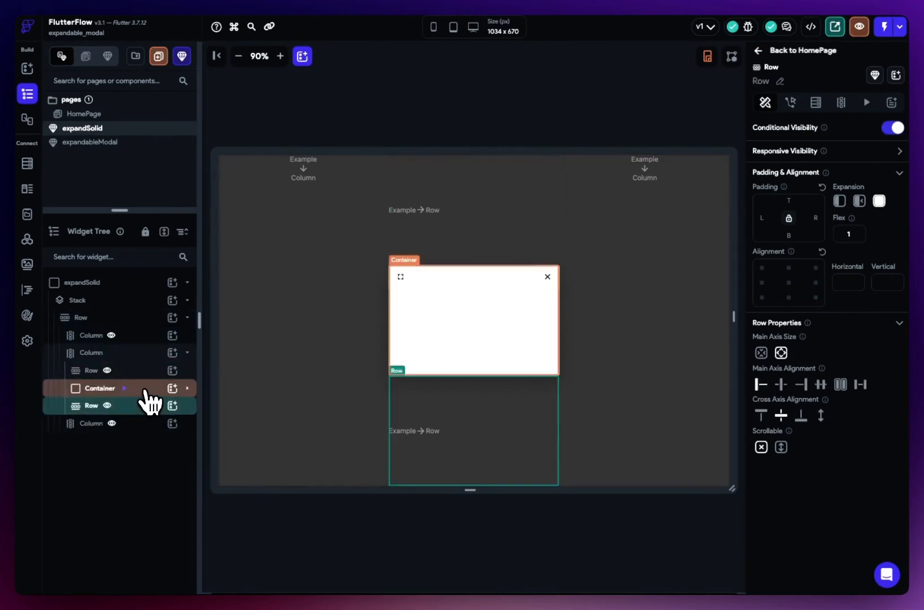
{"action": "left_click", "coordinate": [102, 388]}
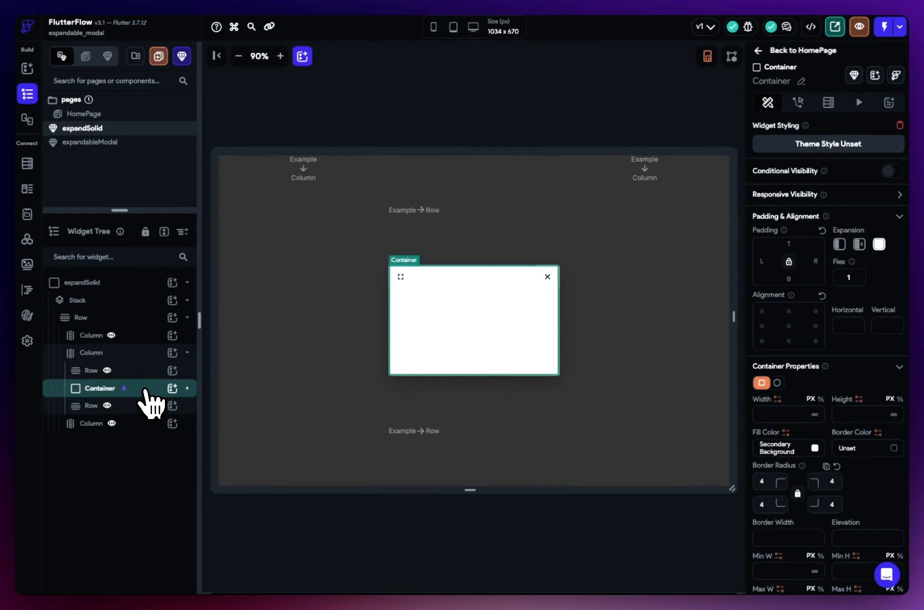
{"action": "mouse_move", "coordinate": [491, 368]}
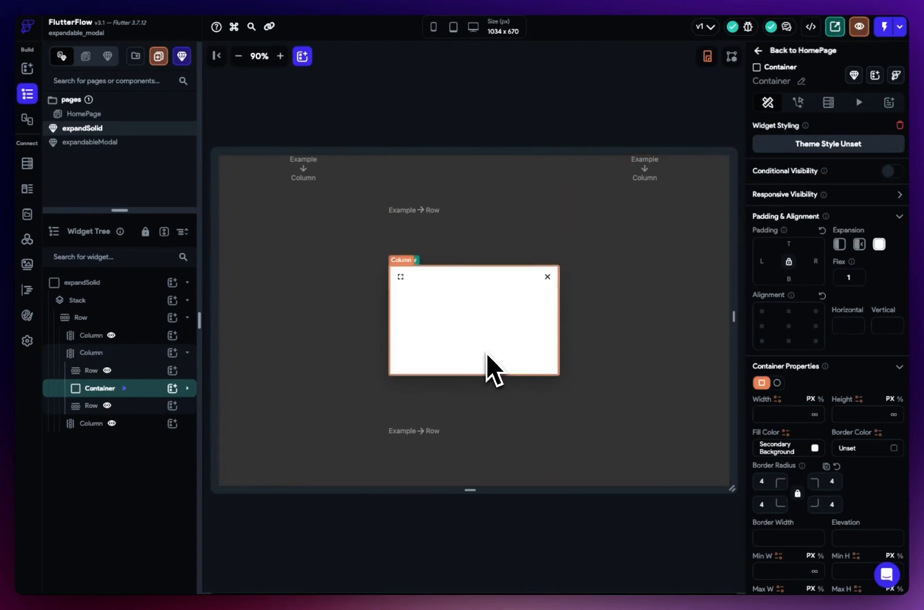
{"action": "mouse_move", "coordinate": [660, 348]}
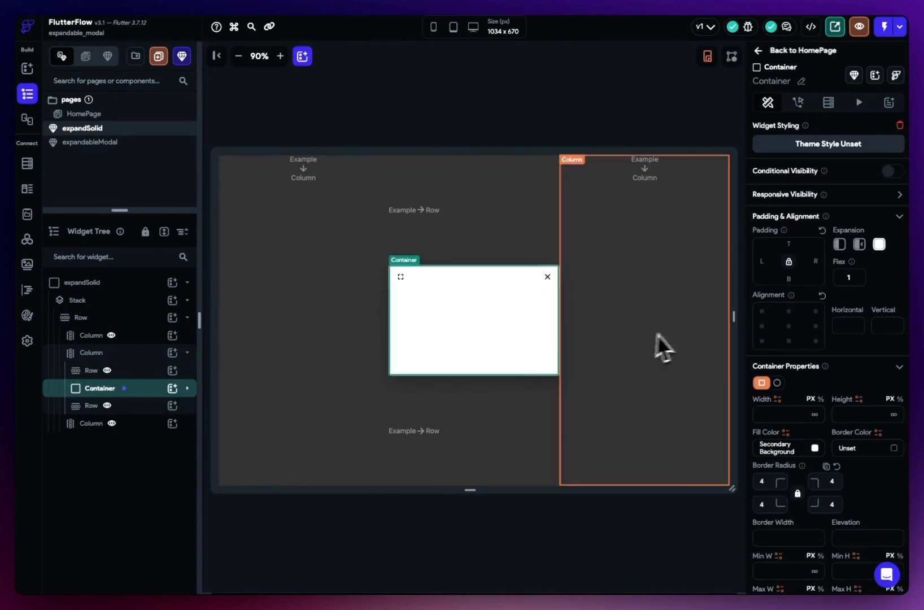
- Check the right-hand Column's visibility, then view expandSolid's Boolean state variable 'expanded' (default true)
{"action": "left_click", "coordinate": [91, 335]}
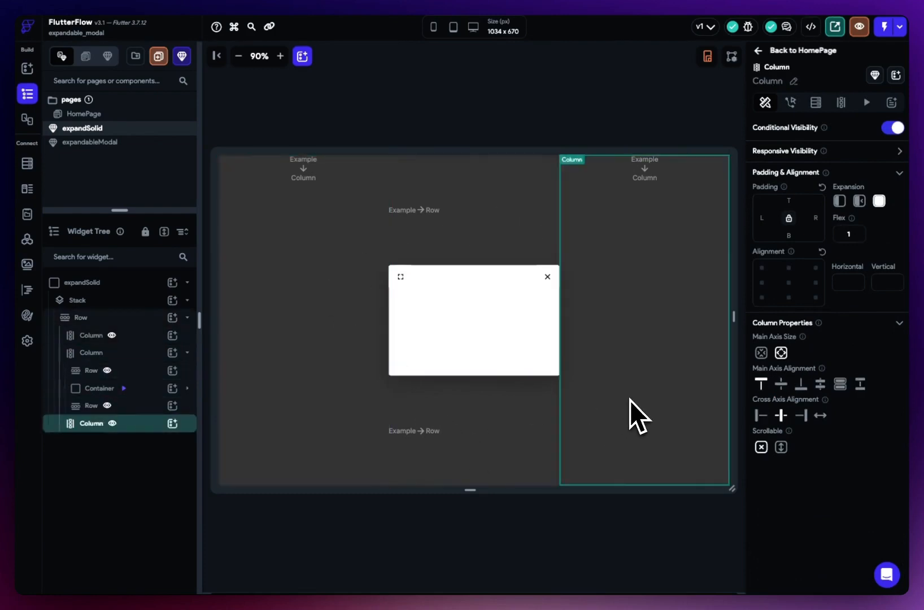
{"action": "left_click", "coordinate": [82, 282]}
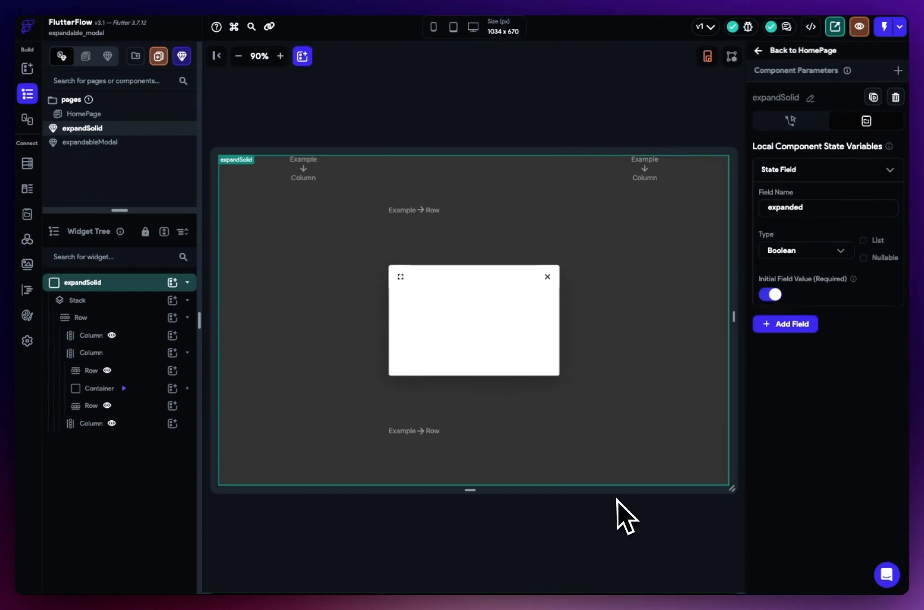
{"action": "left_click", "coordinate": [91, 423]}
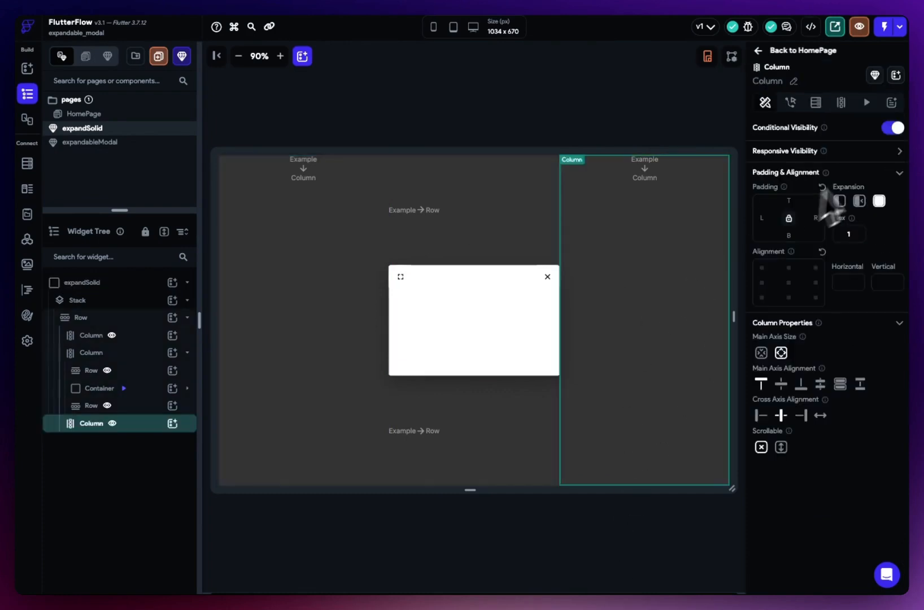
{"action": "left_click", "coordinate": [893, 127]}
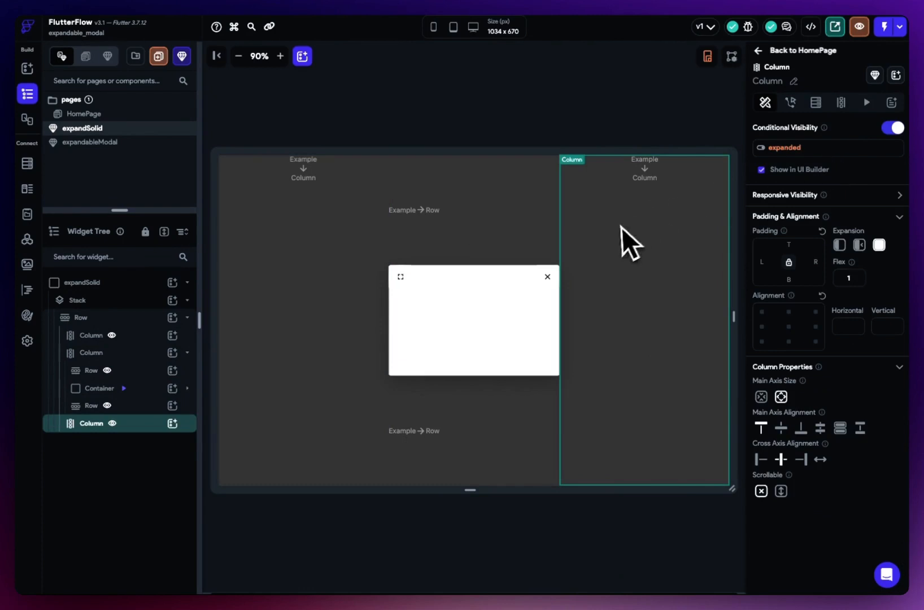
{"action": "left_click", "coordinate": [91, 335]}
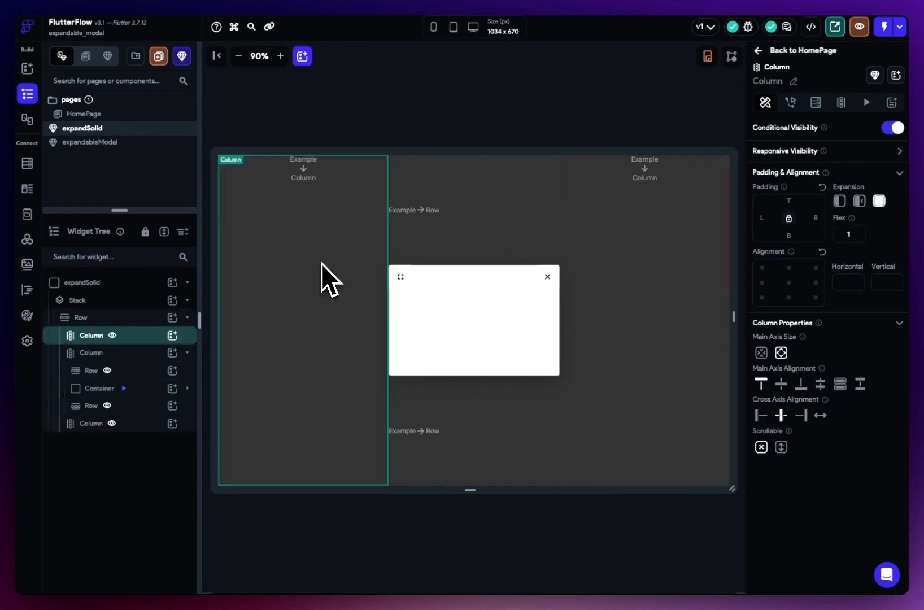
{"action": "left_click", "coordinate": [401, 276]}
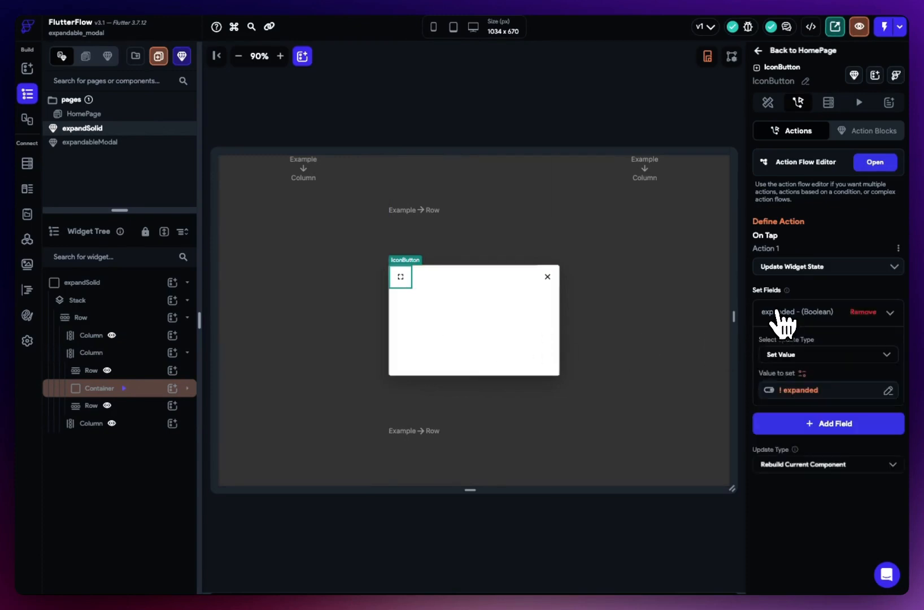
{"action": "left_click", "coordinate": [83, 282]}
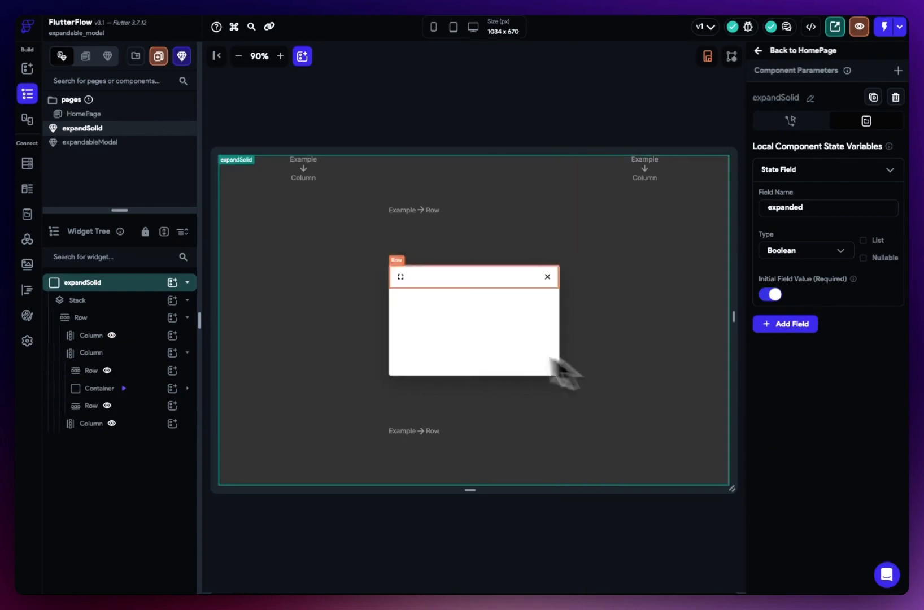
{"action": "left_click", "coordinate": [401, 277]}
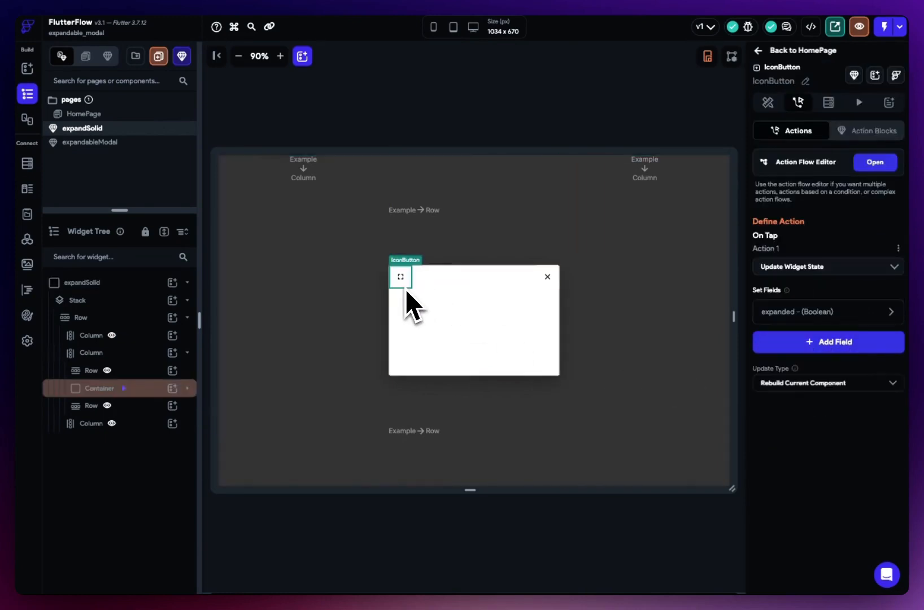
{"action": "left_click", "coordinate": [91, 423]}
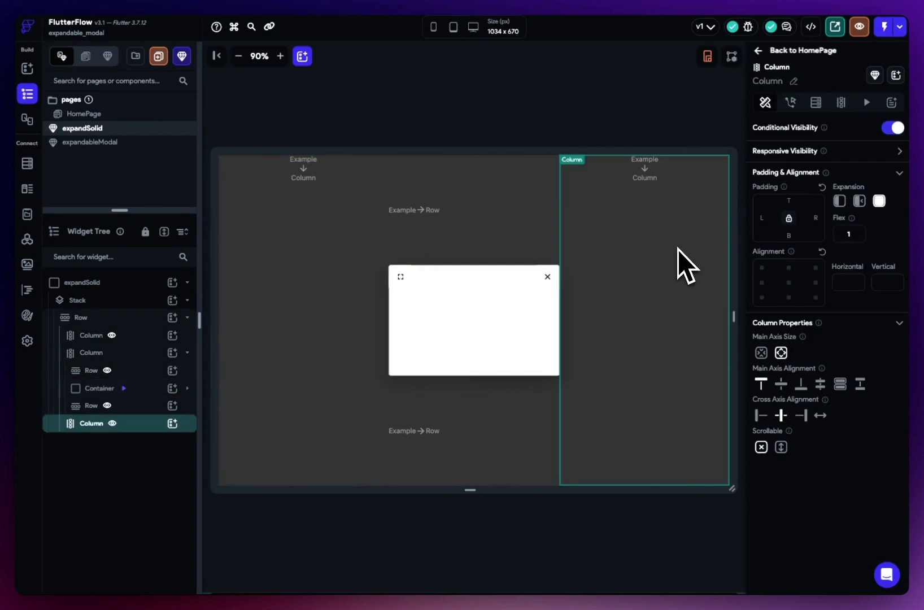
{"action": "left_click", "coordinate": [92, 334]}
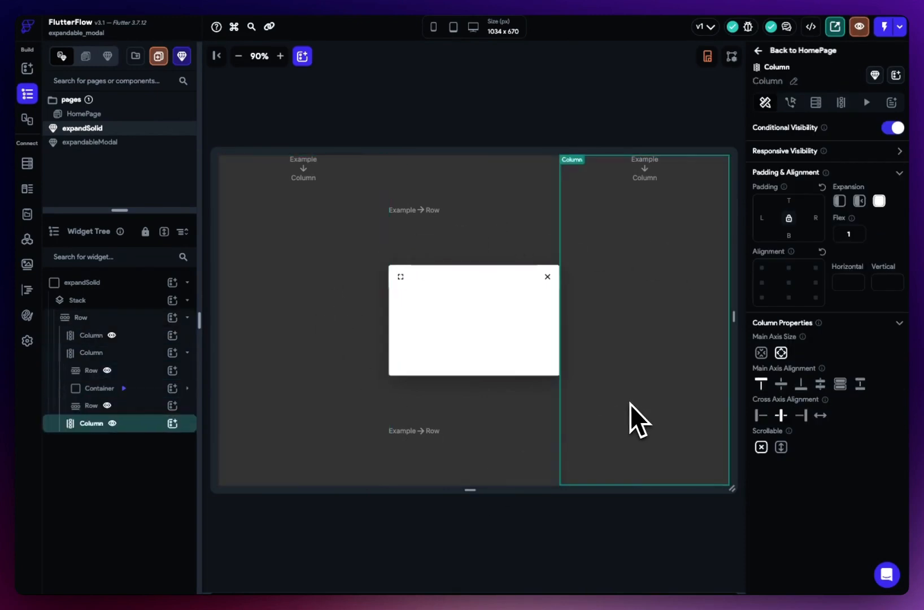
{"action": "mouse_move", "coordinate": [634, 117]}
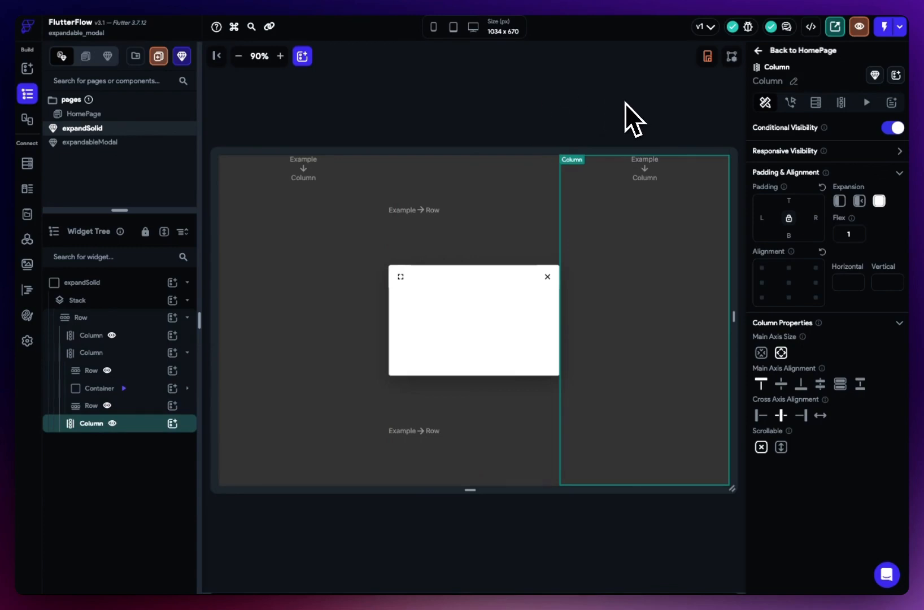
{"action": "mouse_move", "coordinate": [565, 192]}
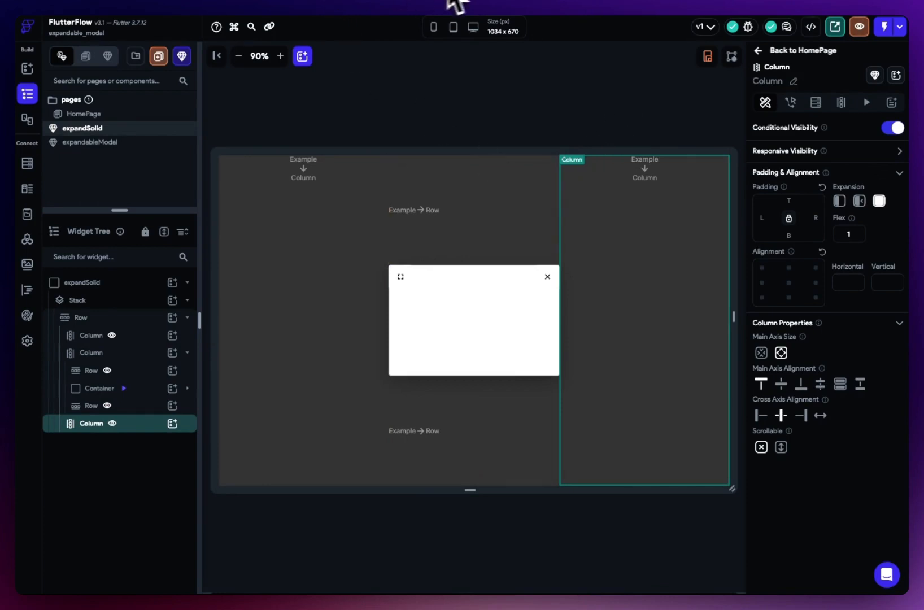
- Start Test Mode, open Modal Two at its small size, then dismiss it back to the page
{"action": "left_click", "coordinate": [884, 26]}
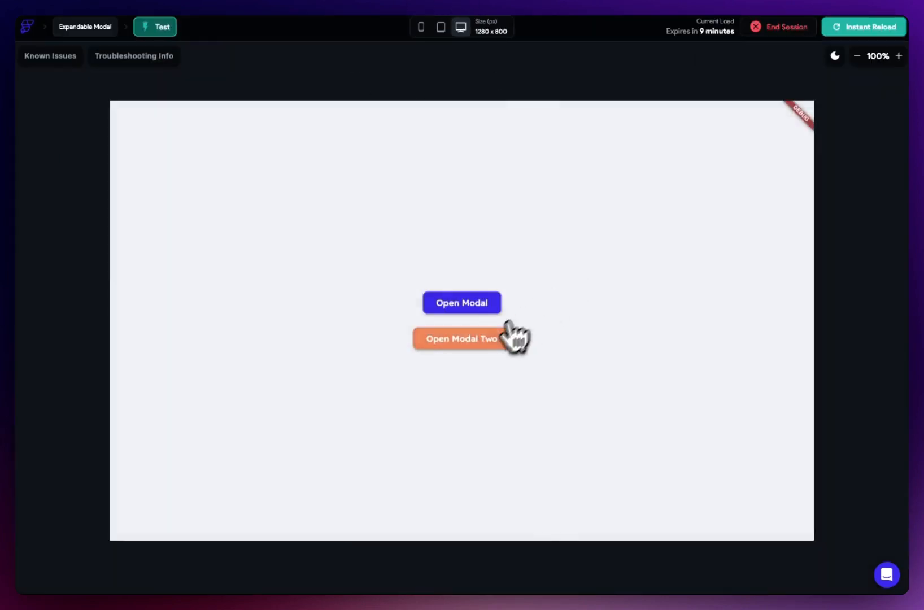
{"action": "left_click", "coordinate": [461, 338]}
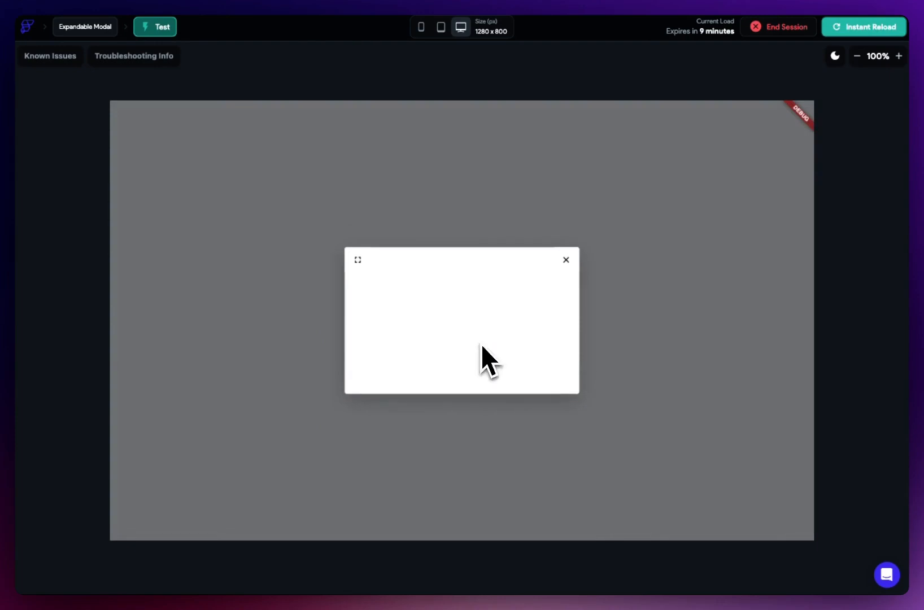
{"action": "mouse_move", "coordinate": [633, 377]}
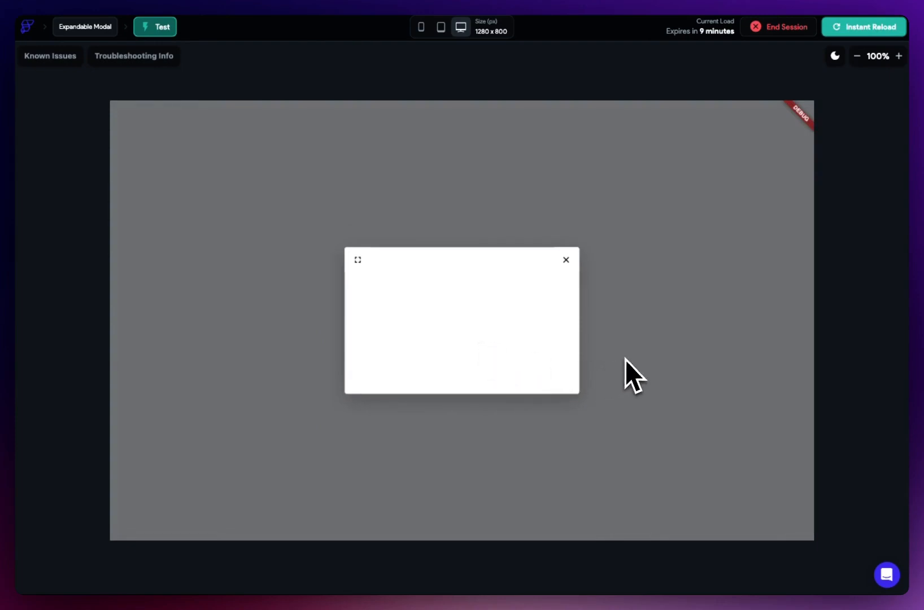
{"action": "mouse_move", "coordinate": [501, 494]}
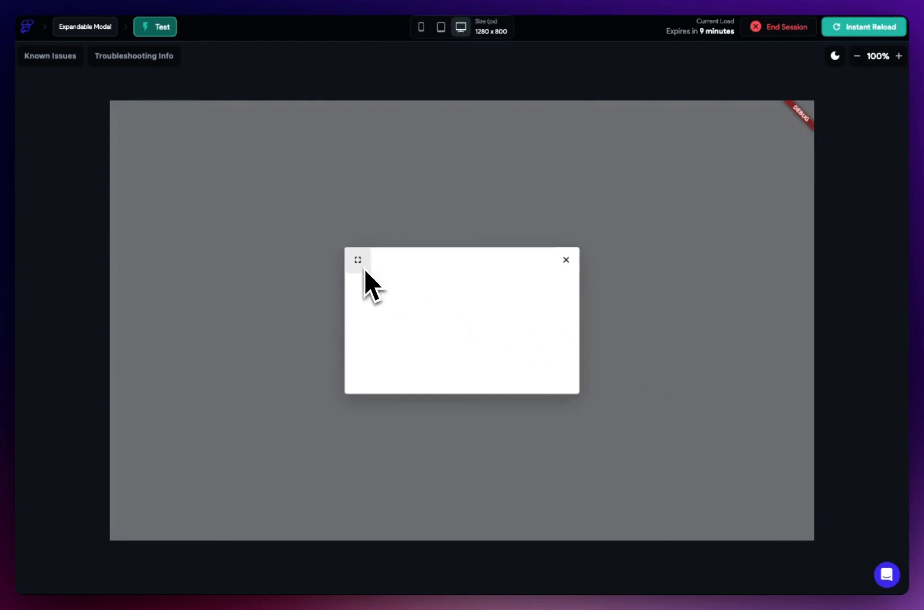
{"action": "mouse_move", "coordinate": [681, 357]}
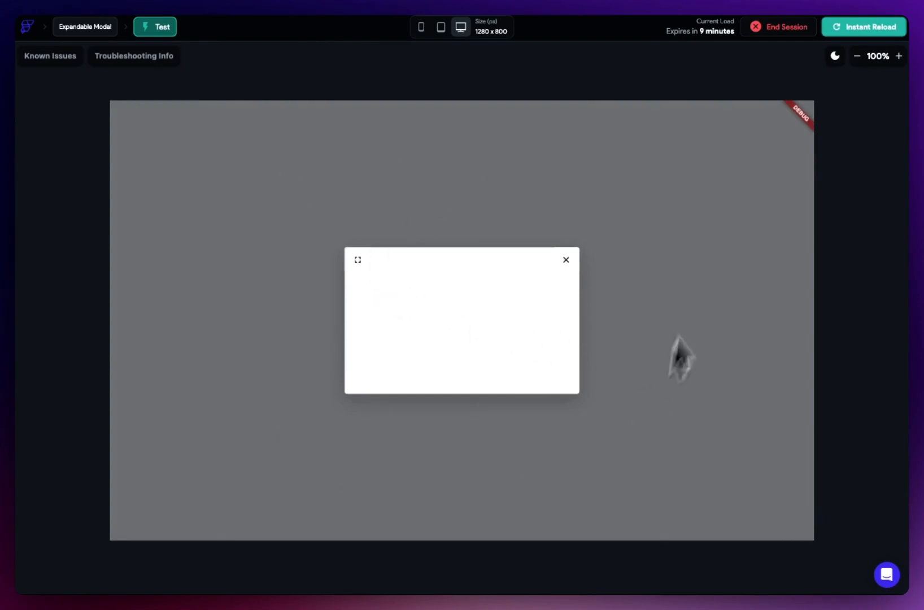
{"action": "left_click", "coordinate": [357, 260]}
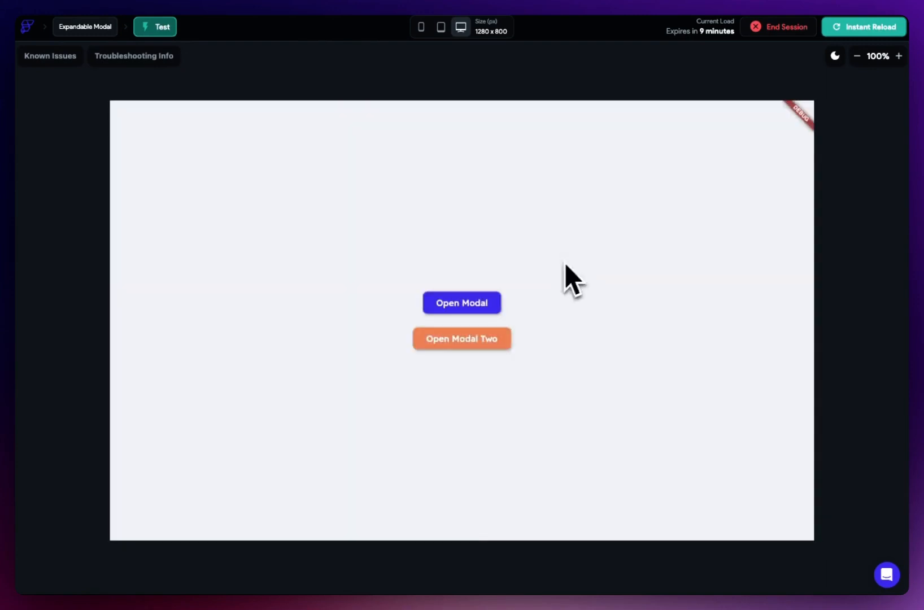
- Reopen Modal Two and toggle its expand icon to show and hide the coloured content
{"action": "left_click", "coordinate": [462, 337]}
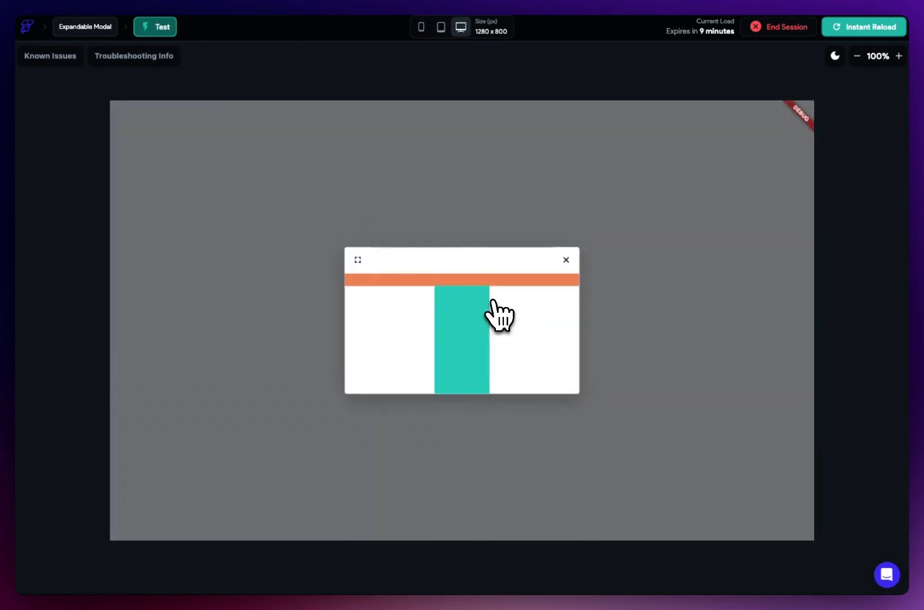
{"action": "left_click", "coordinate": [357, 260]}
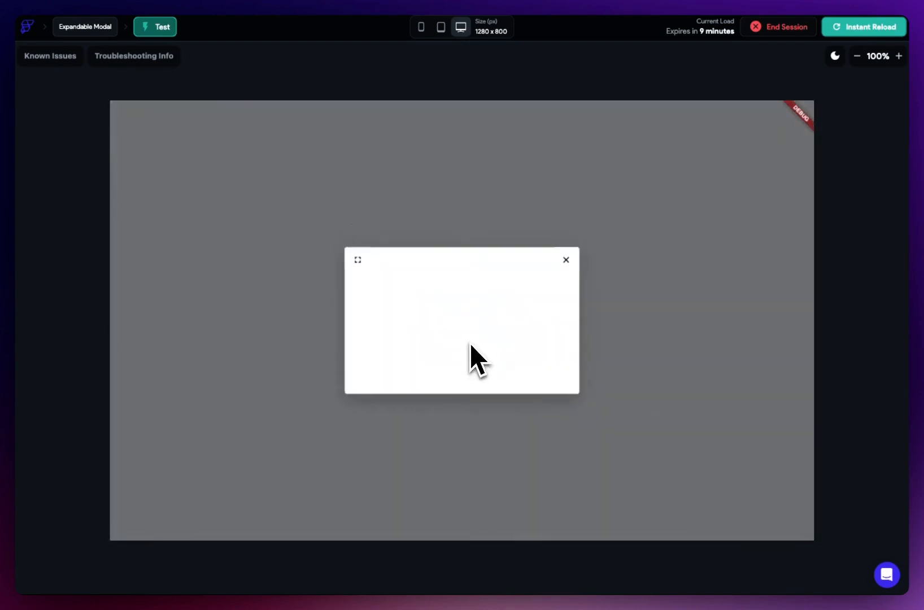
{"action": "left_click", "coordinate": [356, 259]}
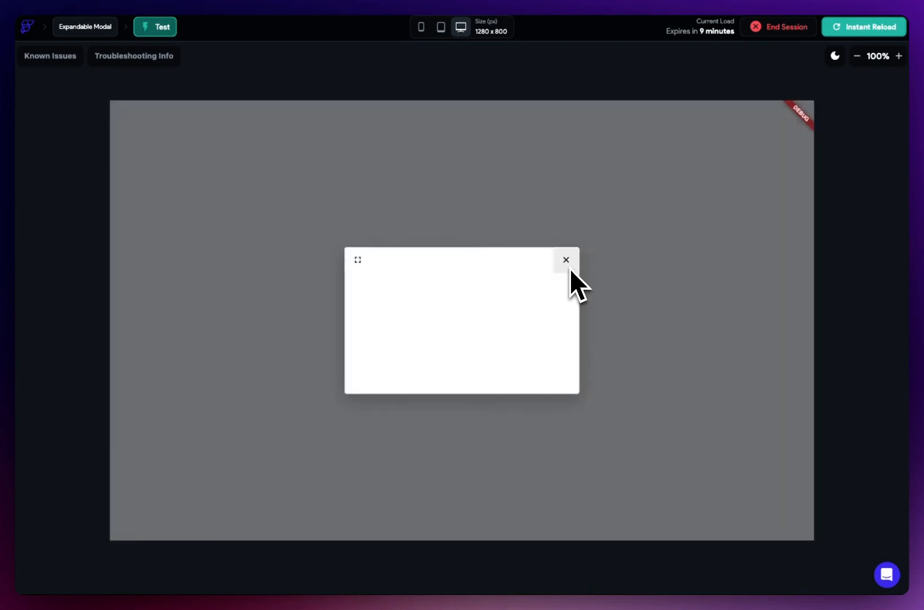
{"action": "mouse_move", "coordinate": [567, 277]}
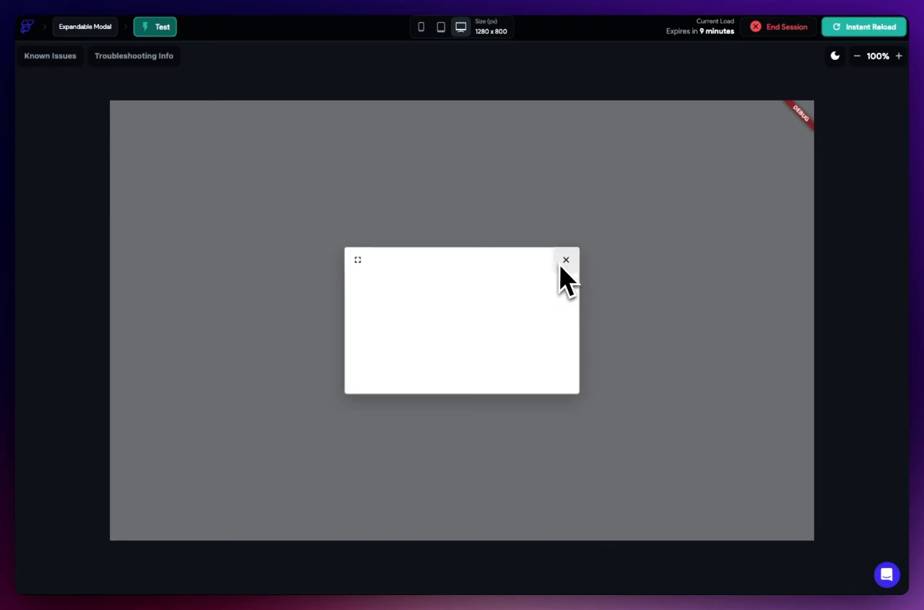
{"action": "left_click", "coordinate": [358, 260]}
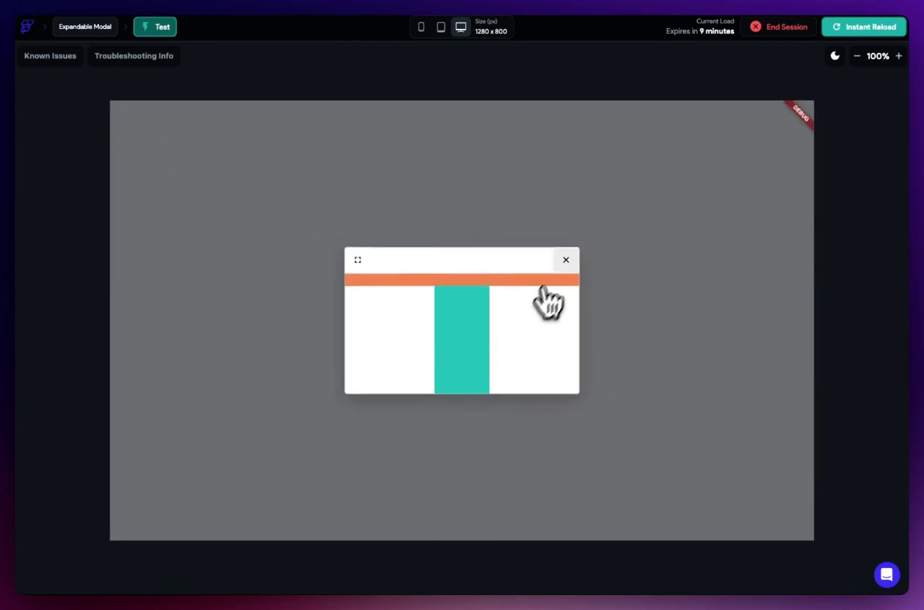
- Close the modal with its X and open Modal Two once more at small size
{"action": "left_click", "coordinate": [565, 259]}
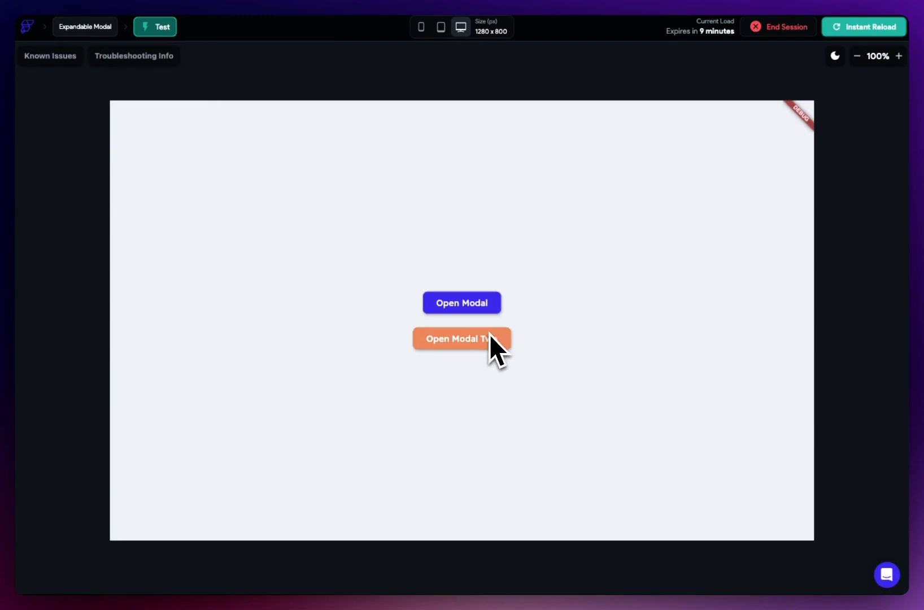
{"action": "left_click", "coordinate": [461, 338]}
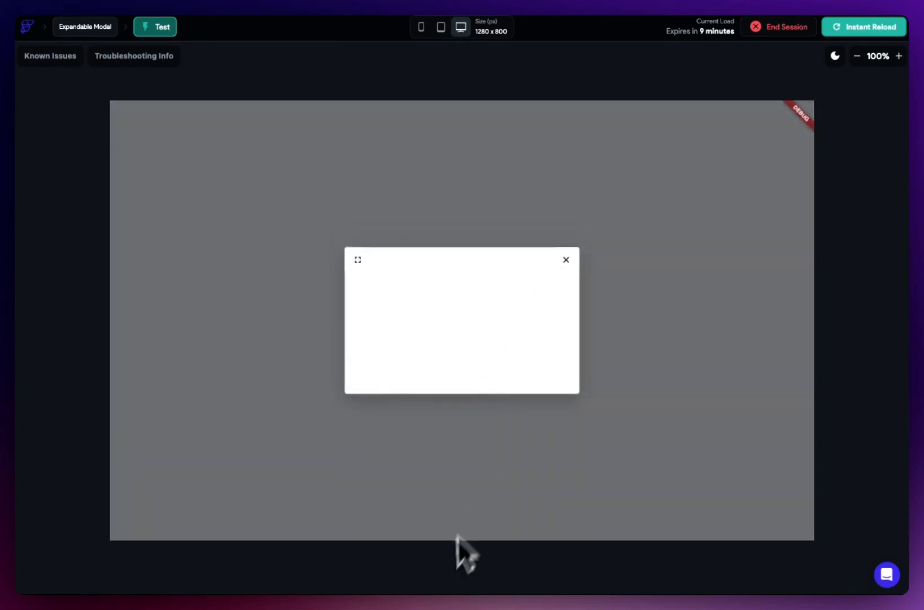